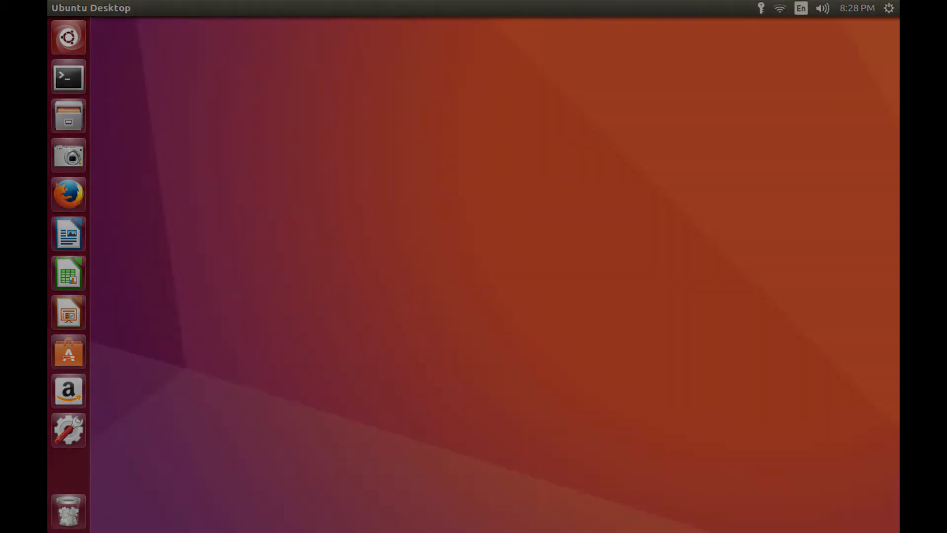
Open Cryptkeeper's encrypted-folder manager from the top panel, listing Documents/Max Folder.
left_click(762, 8)
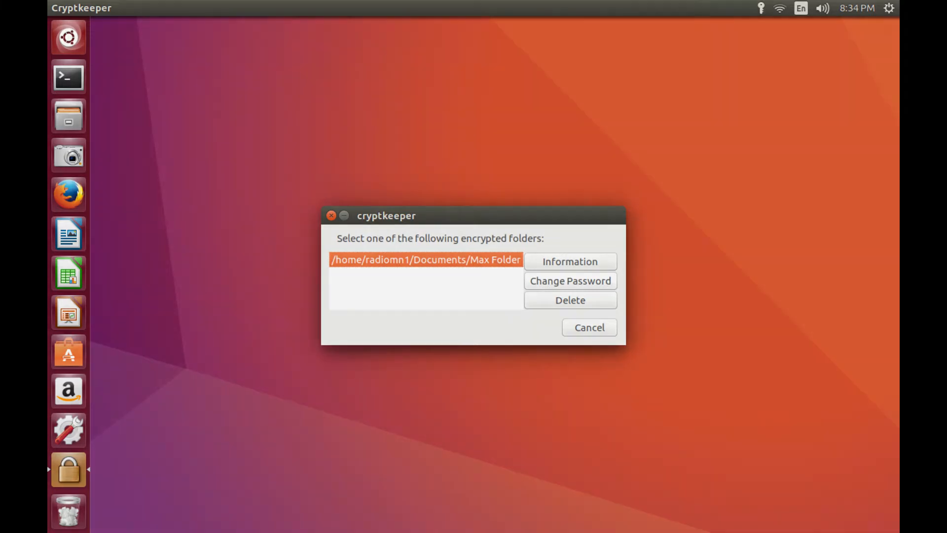
Give Max Folder a new password and confirm it, reaching the 'Password changed' notice.
left_click(569, 280)
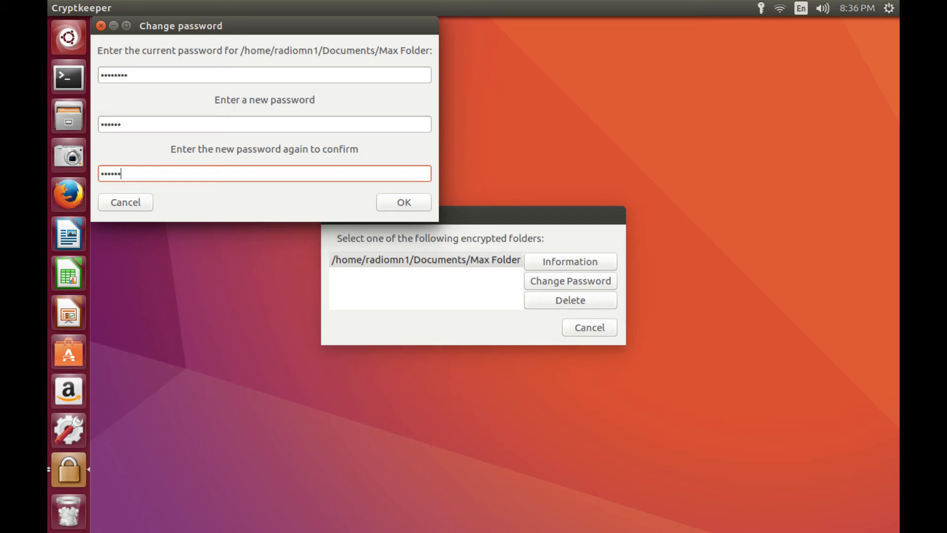
left_click(403, 202)
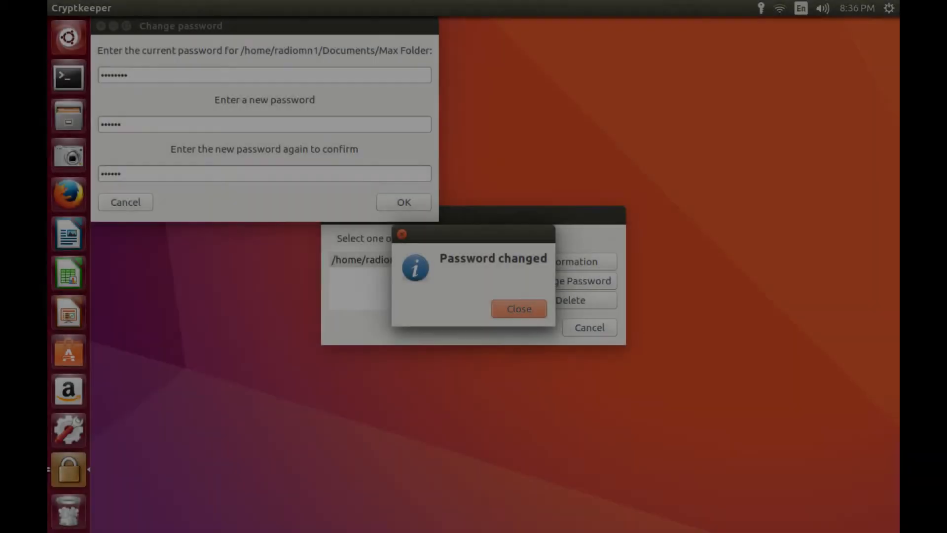